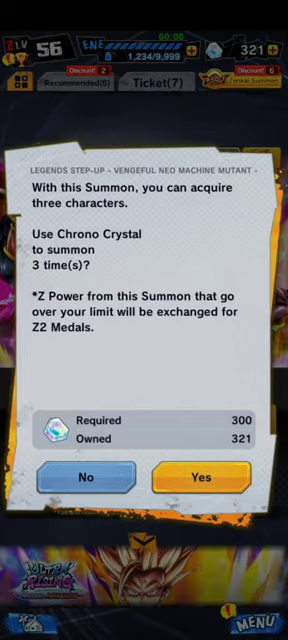
left_click(202, 479)
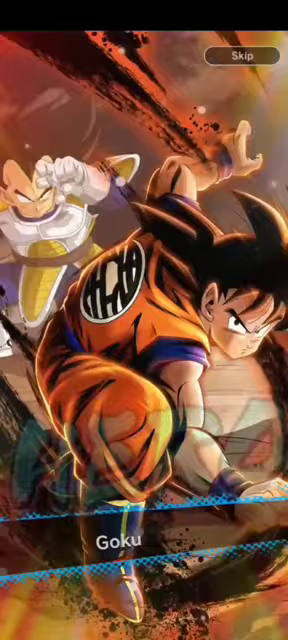
Step: Skip past Goku to reveal the next pull, a Sparking Android #17
left_click(144, 320)
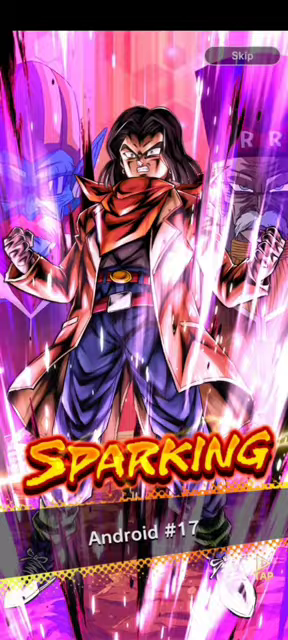